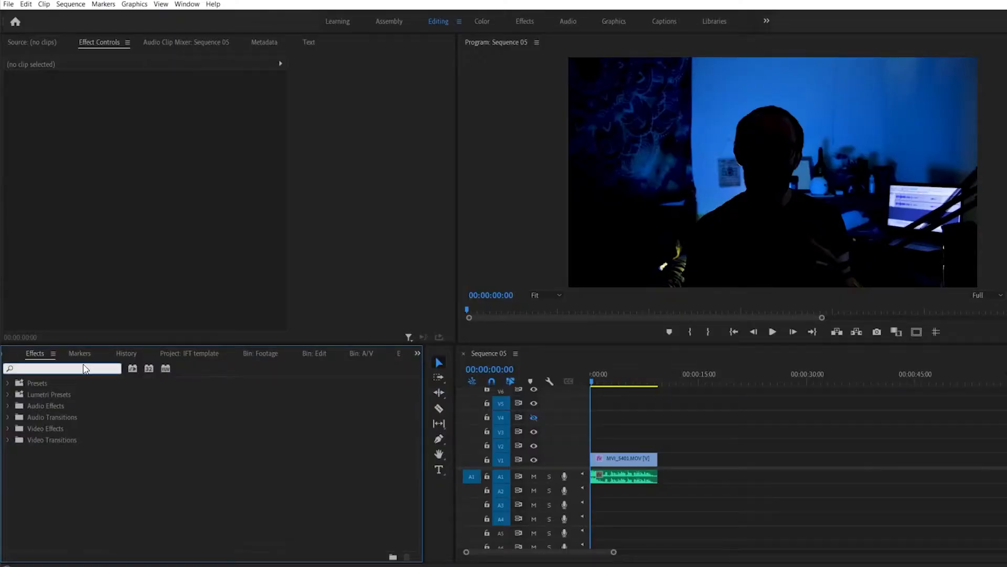
# Step: Search the Effects panel for 'pitch' to locate the Pitch Shifter effect
pyautogui.write('pitch')
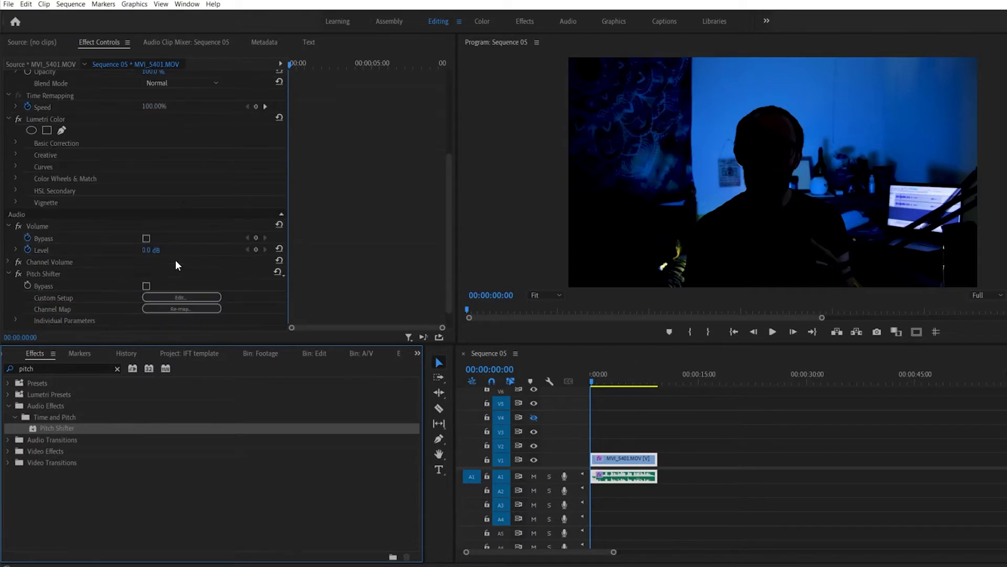
pyautogui.click(182, 297)
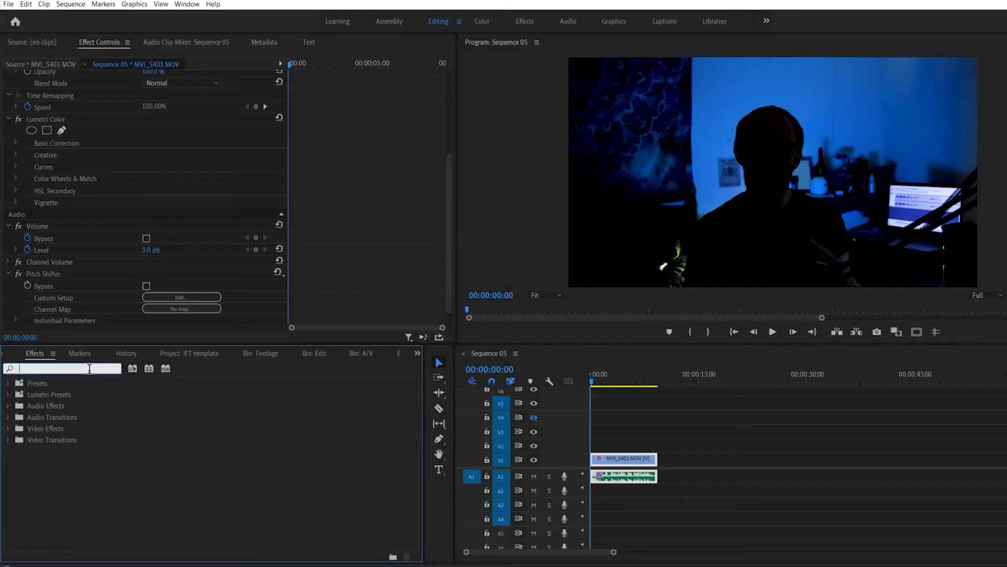
# Step: Search the Effects panel for 'para' to locate the Parametric Equalizer effect
pyautogui.write('para')
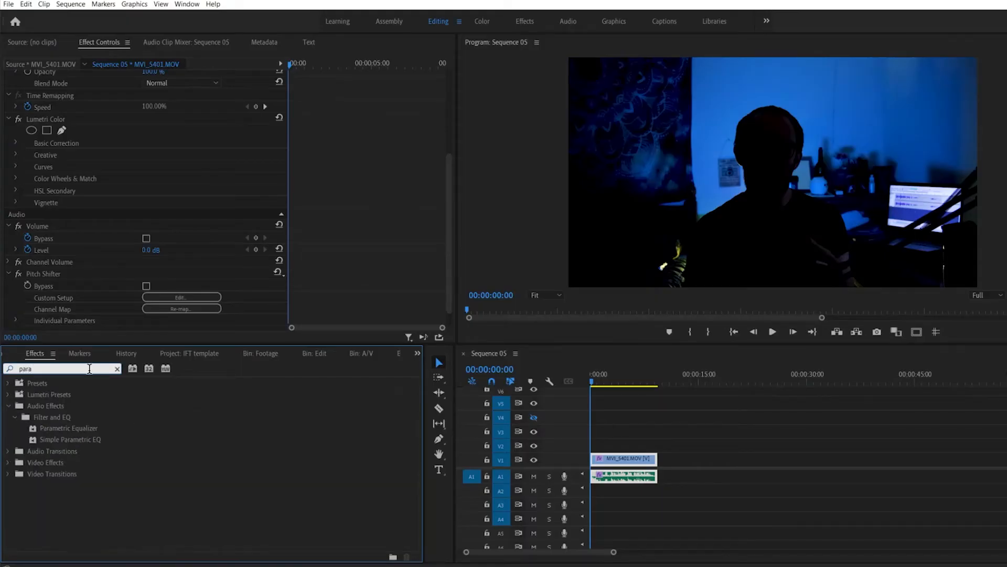
pyautogui.moveTo(69, 428)
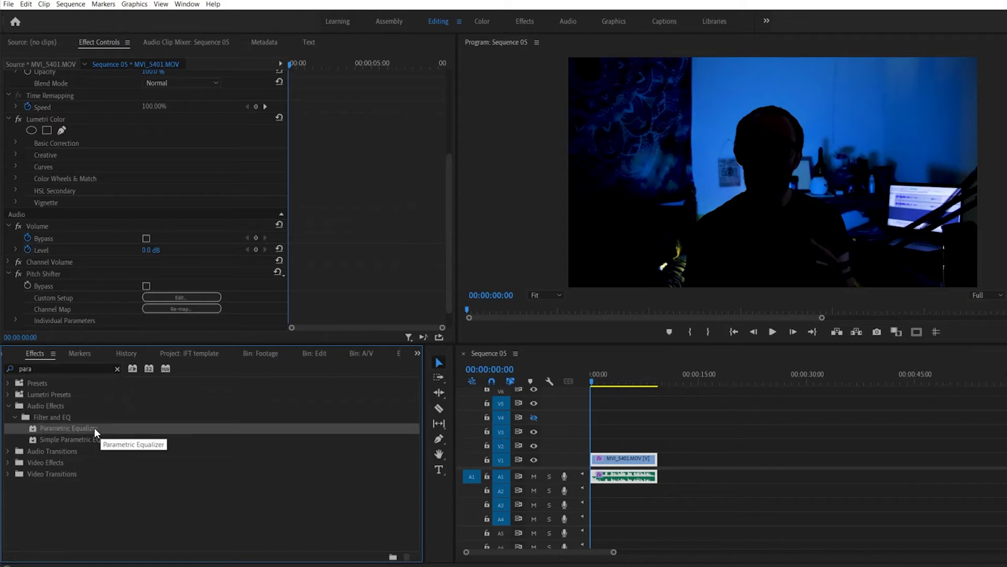
pyautogui.moveTo(379, 322)
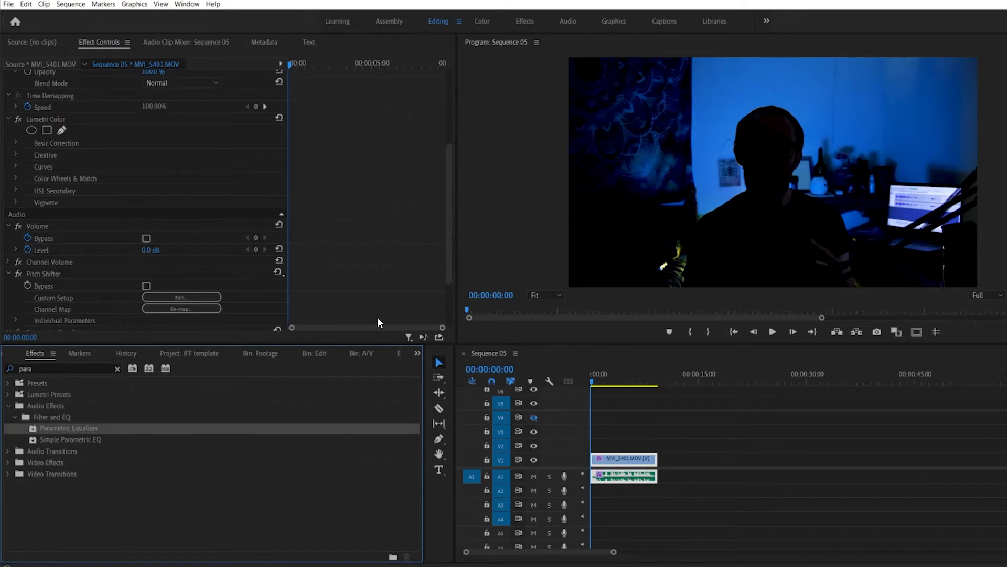